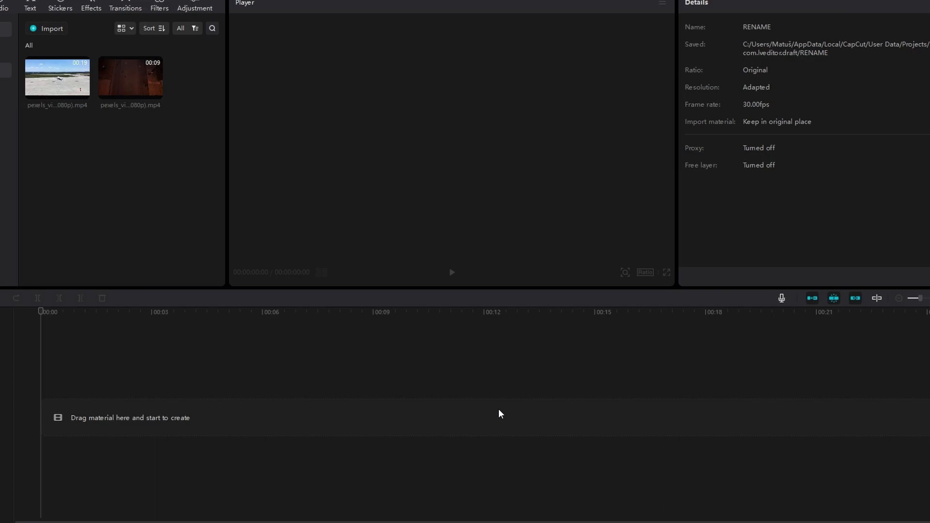
{"action": "mouse_move", "coordinate": [154, 78]}
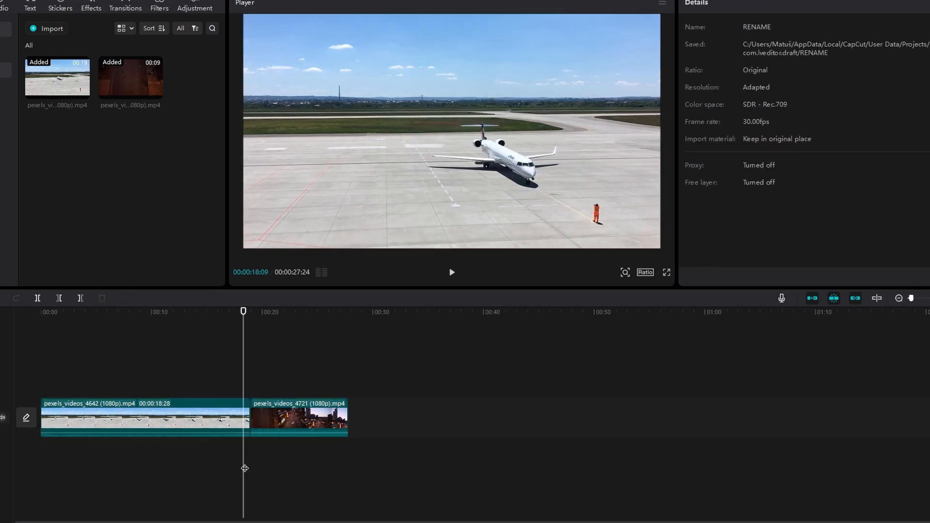
Preview the airport footage, then merge the airport and city clips into a 27-second compound clip
{"action": "left_click", "coordinate": [165, 312]}
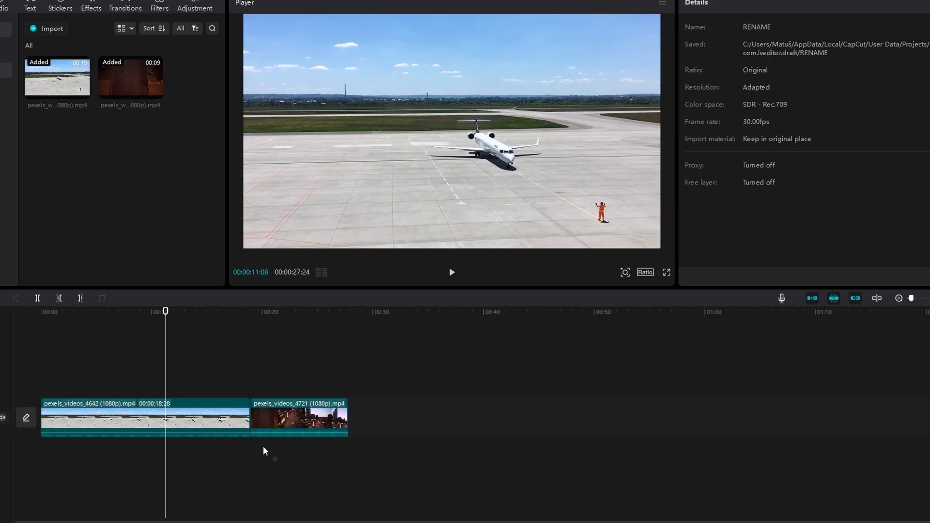
{"action": "left_click", "coordinate": [141, 422]}
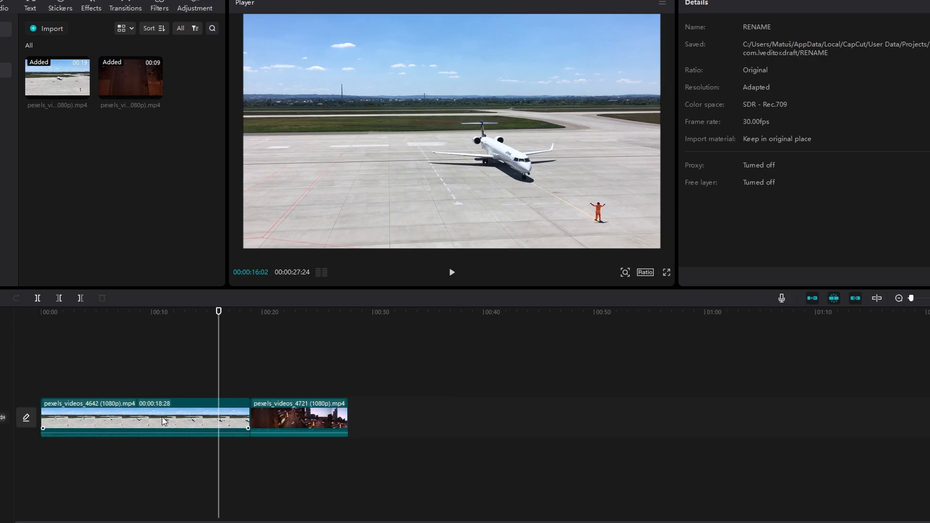
{"action": "left_click", "coordinate": [162, 422]}
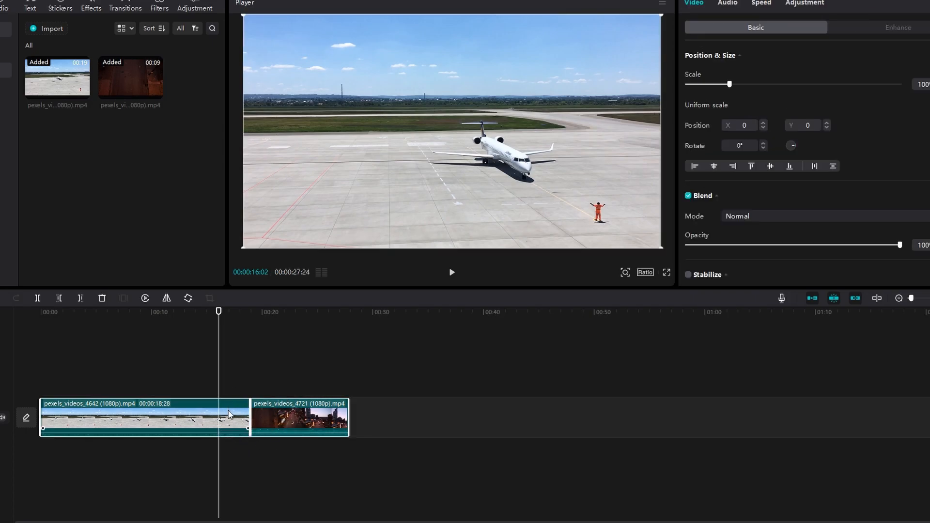
{"action": "right_click", "coordinate": [229, 415]}
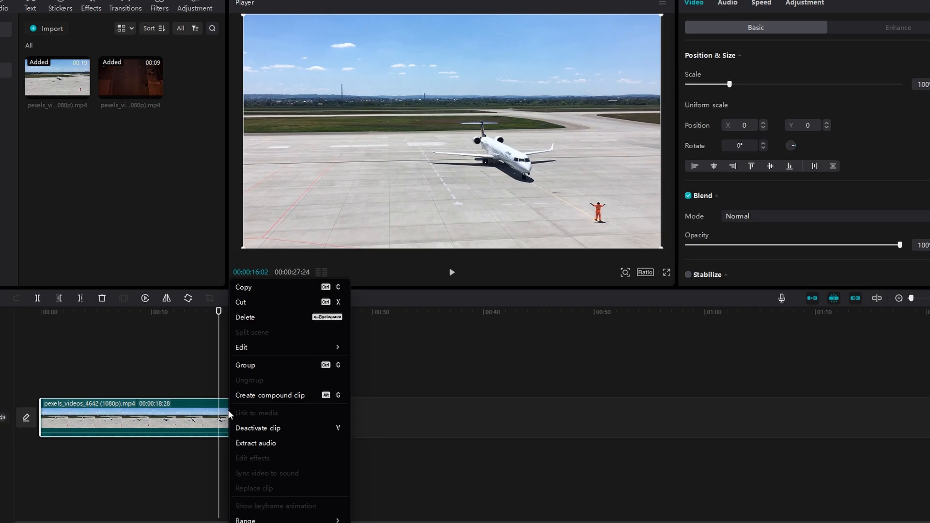
{"action": "mouse_move", "coordinate": [269, 401]}
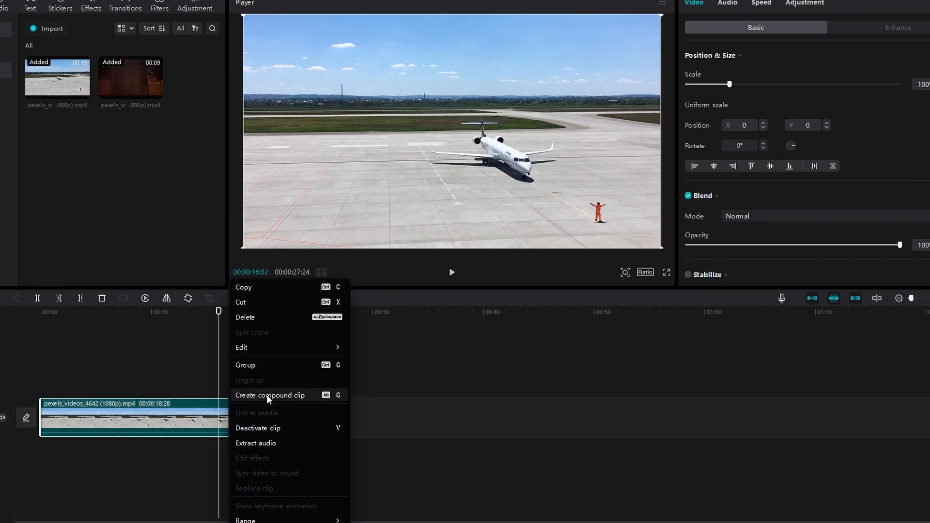
{"action": "left_click", "coordinate": [270, 396]}
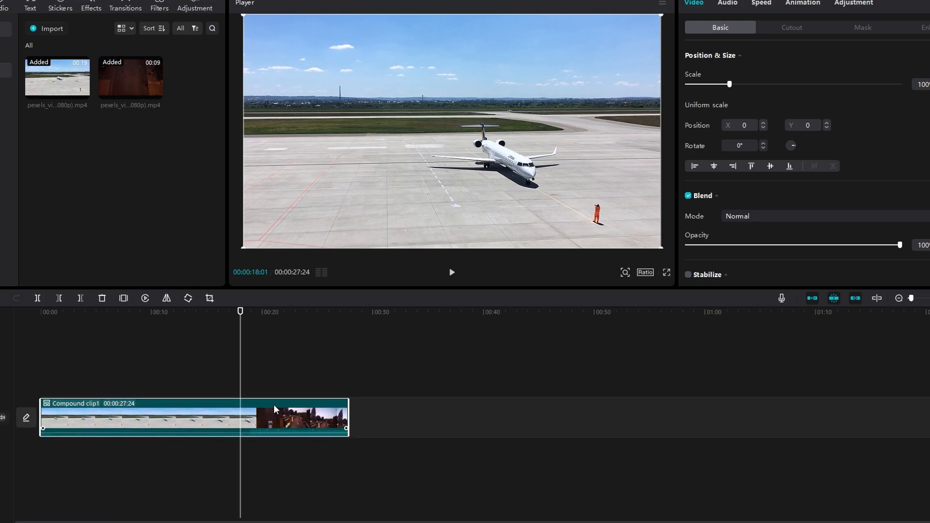
{"action": "mouse_move", "coordinate": [312, 471]}
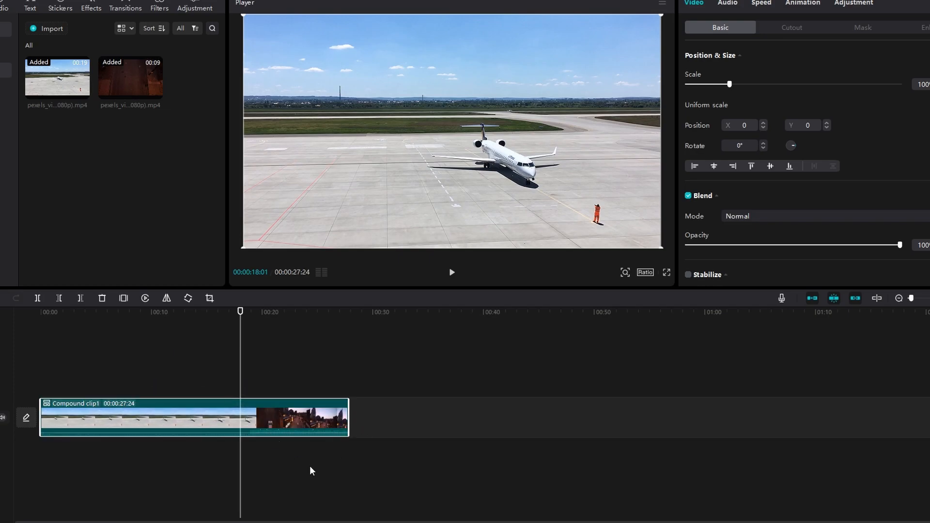
{"action": "mouse_move", "coordinate": [312, 467]}
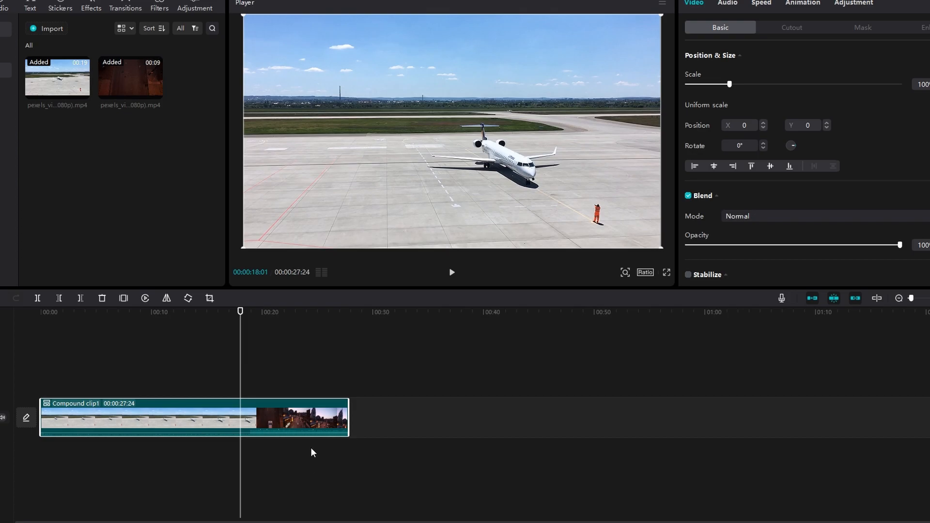
{"action": "mouse_move", "coordinate": [315, 446]}
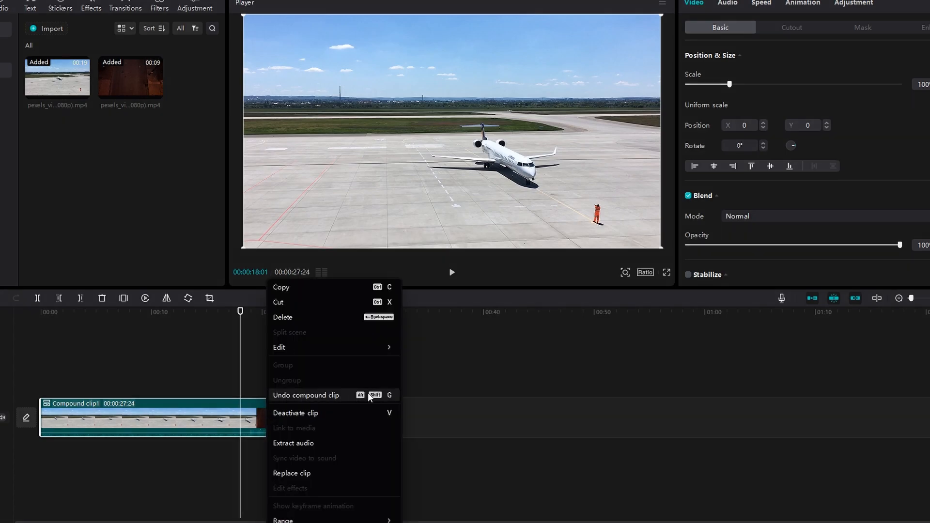
Undo the compound clip and move the playhead back to the end of the airport footage
{"action": "left_click", "coordinate": [306, 395]}
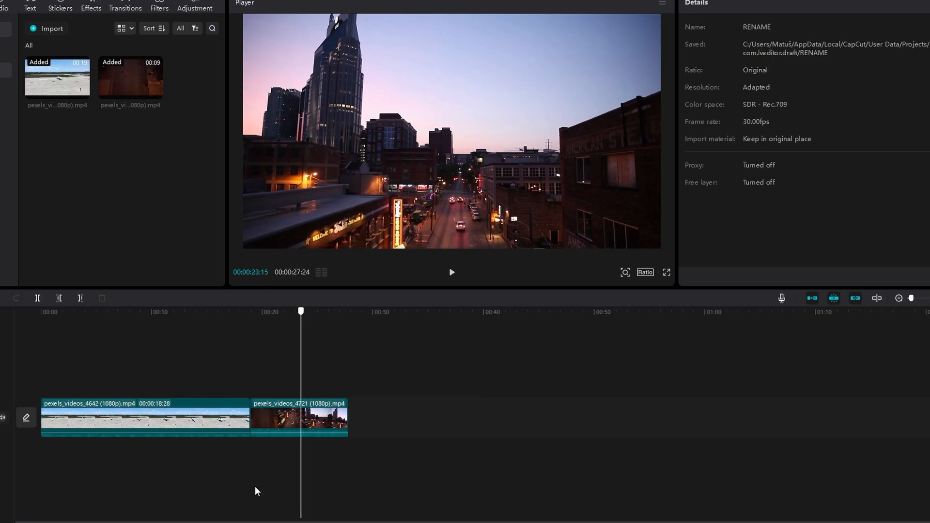
{"action": "left_click_drag", "start_coordinate": [301, 311], "coordinate": [241, 311]}
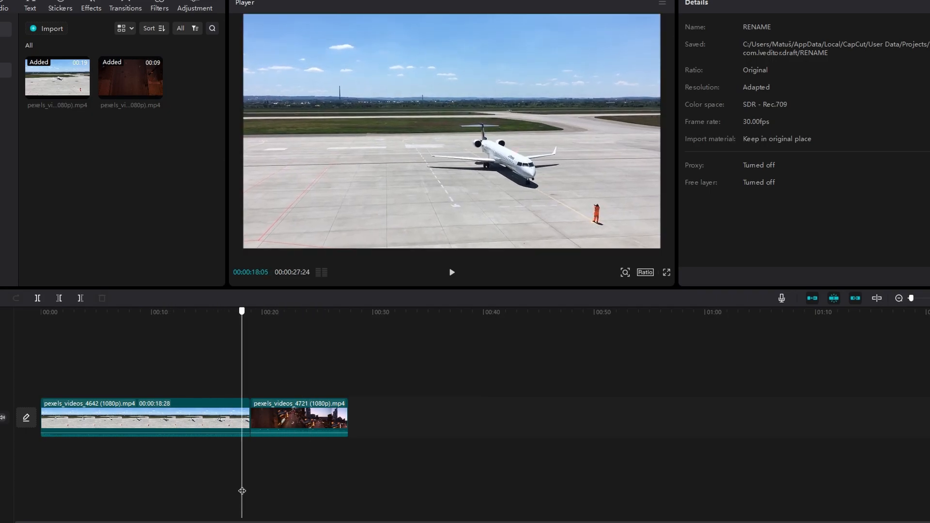